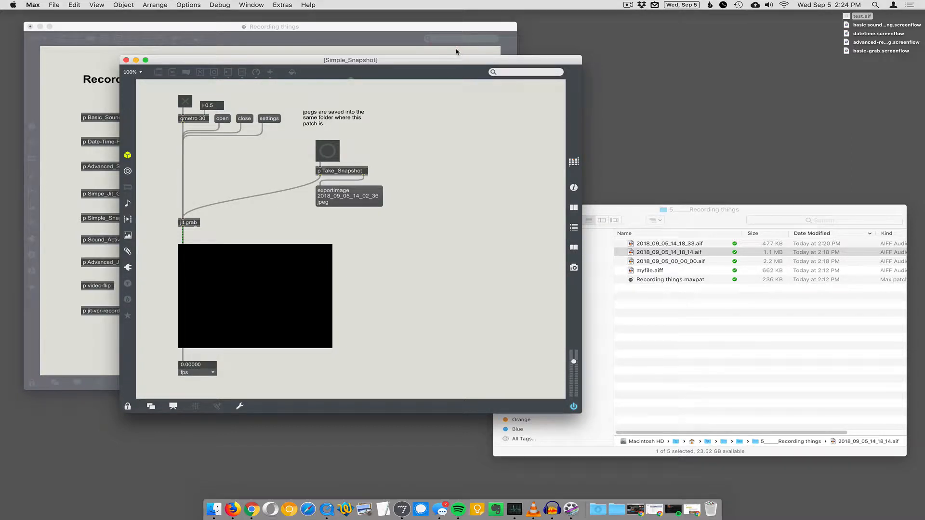
- Move the Simple_Snapshot patch window by its title bar to a new spot on screen
drag(350, 60, 486, 80)
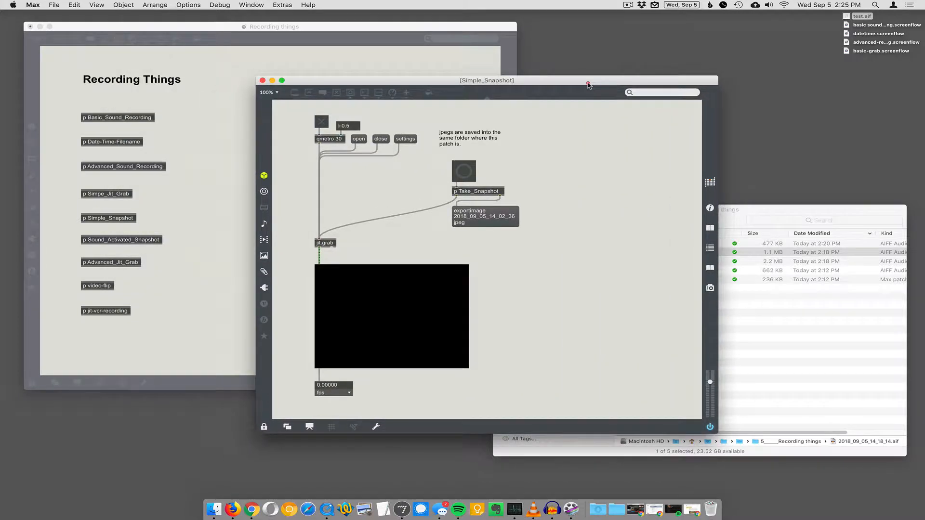
mouse_move(470, 223)
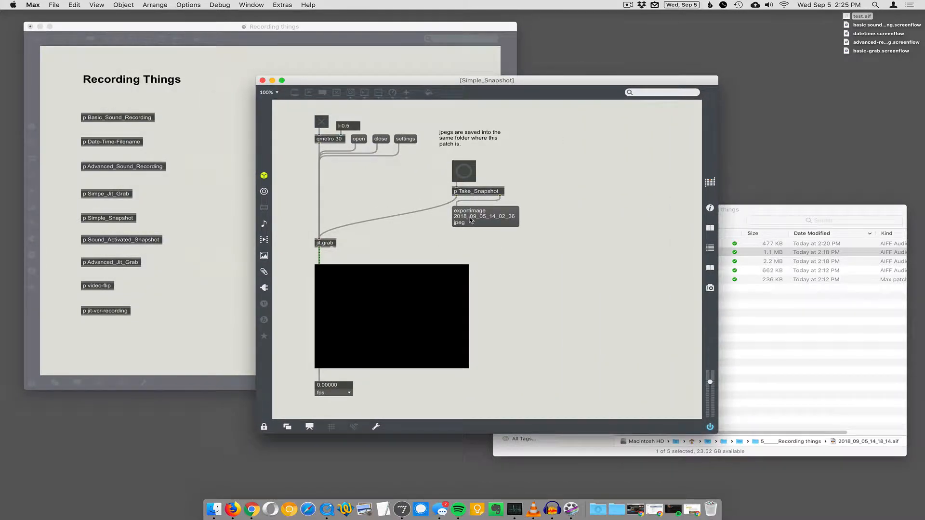
mouse_move(504, 93)
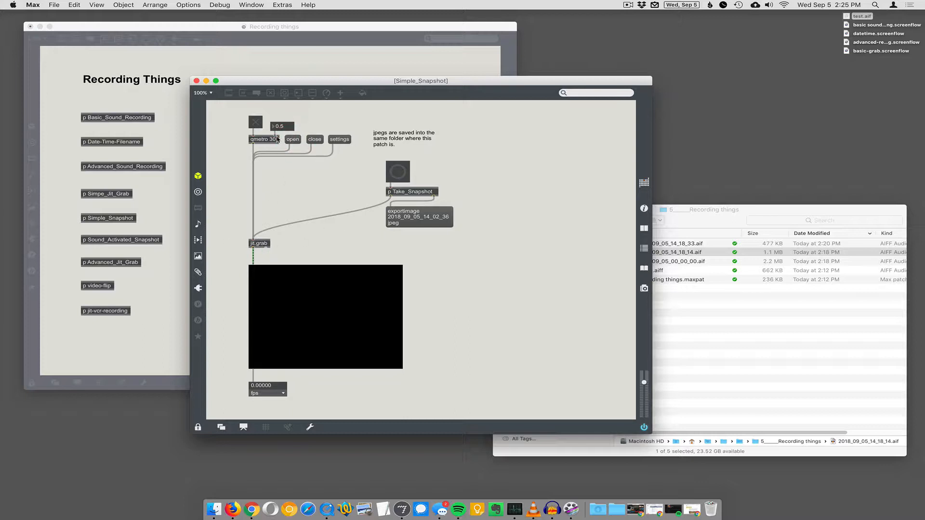
- Switch on the qmetro toggle to run jit.grab and widen the jit.pwindow video display
click(255, 121)
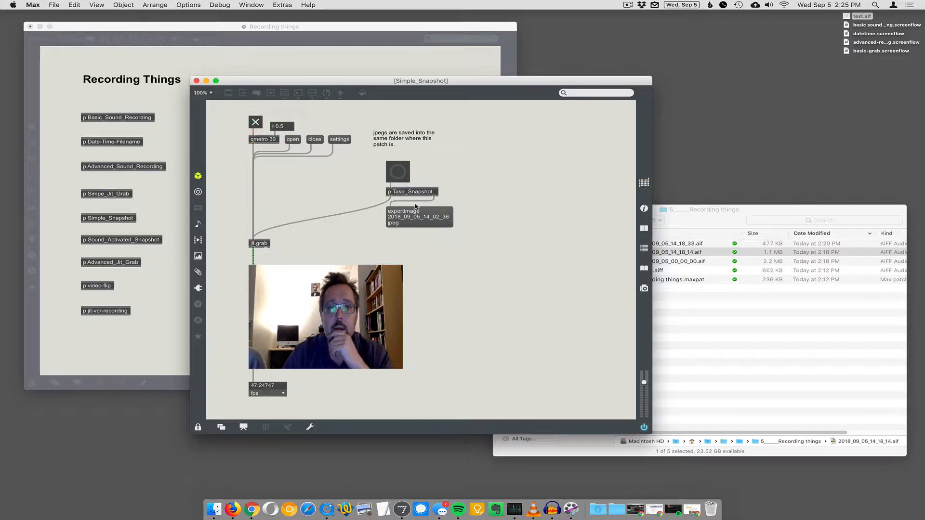
key(cmd+e)
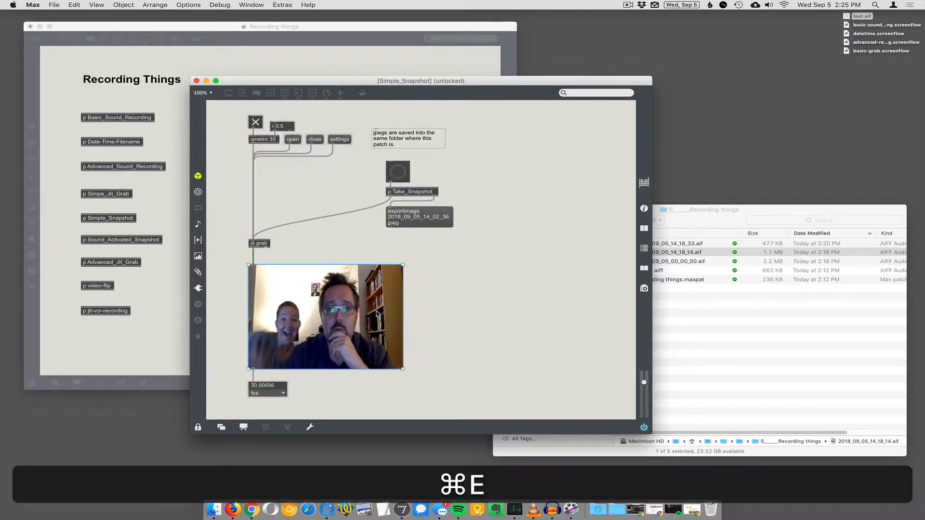
drag(403, 369, 436, 365)
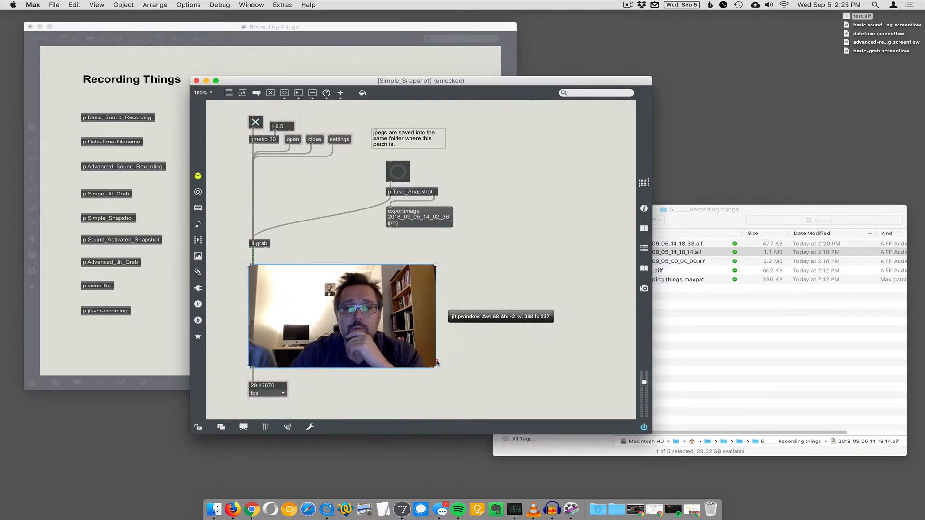
key(cmd+e)
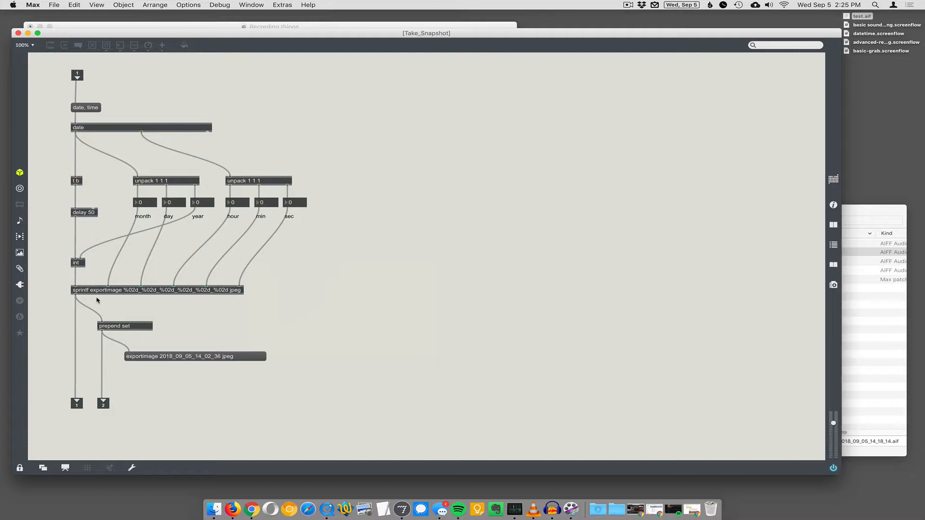
mouse_move(133, 294)
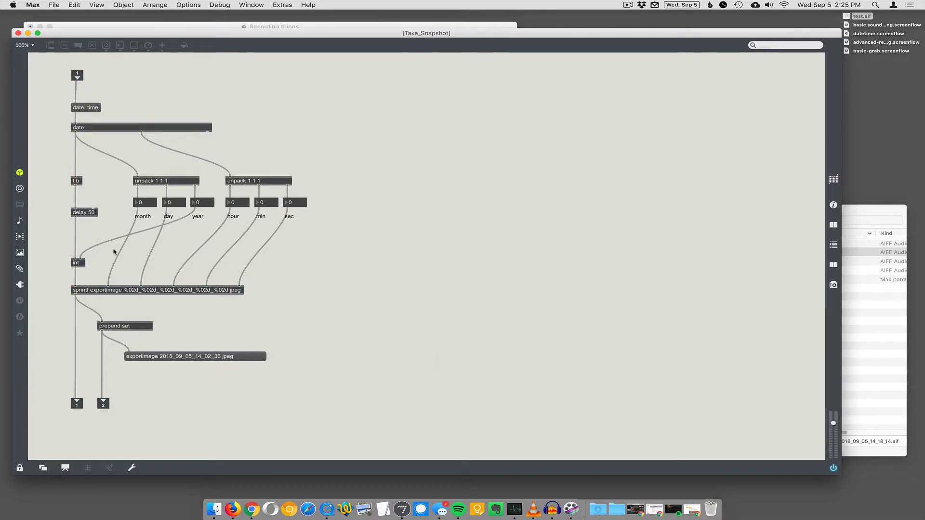
mouse_move(122, 299)
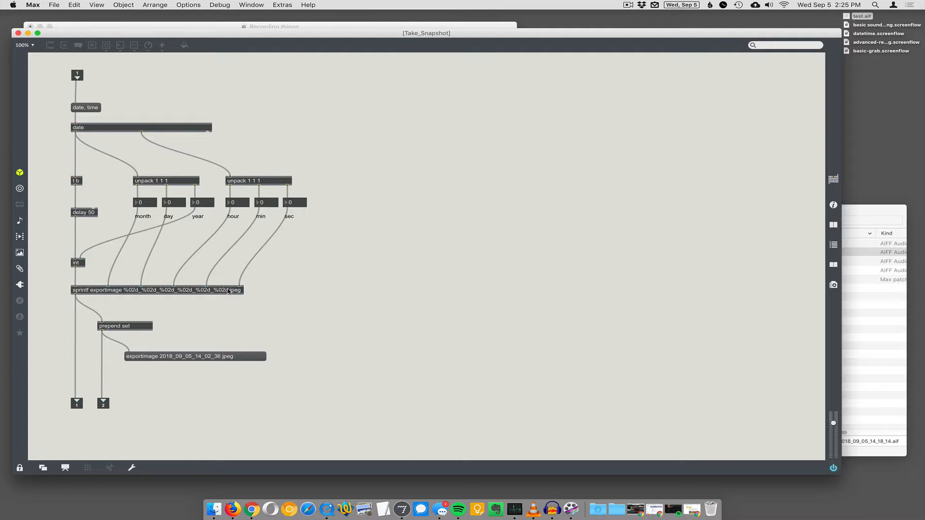
mouse_move(209, 146)
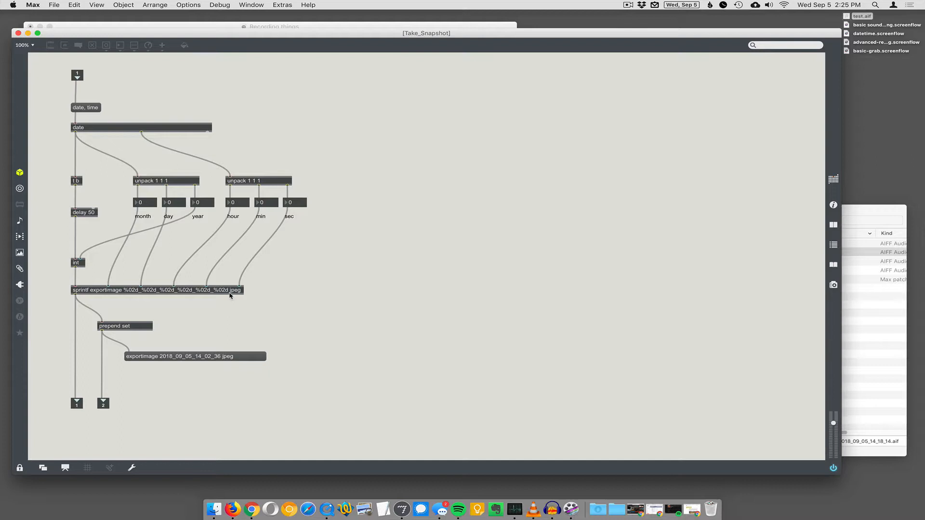
- Leave the Take_Snapshot subpatch and view snapshot 2018_09_05_14_25_56.jpg from the patch folder in Preview
key(cmd+e)
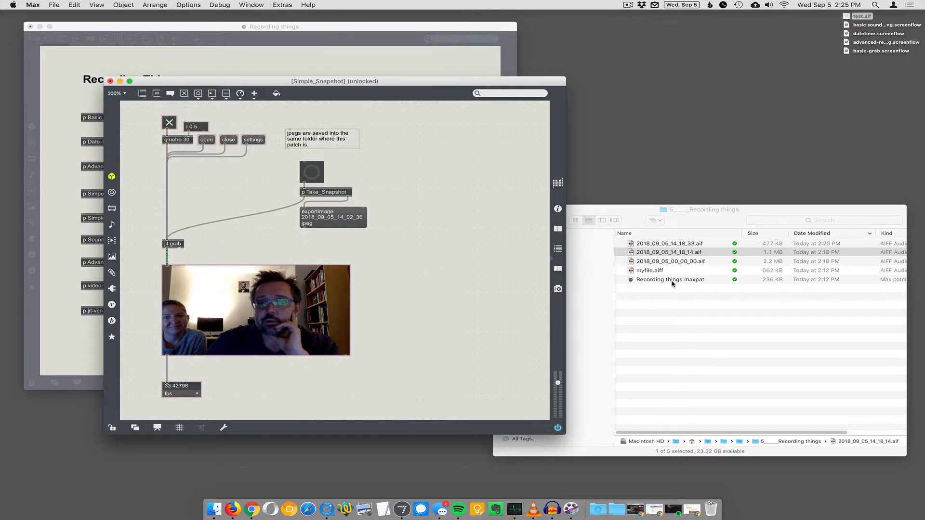
click(311, 172)
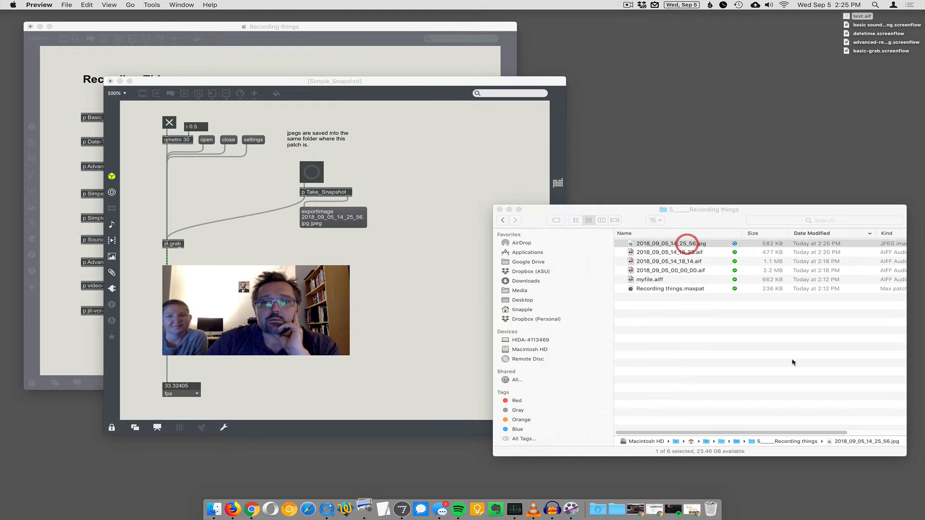
double_click(671, 243)
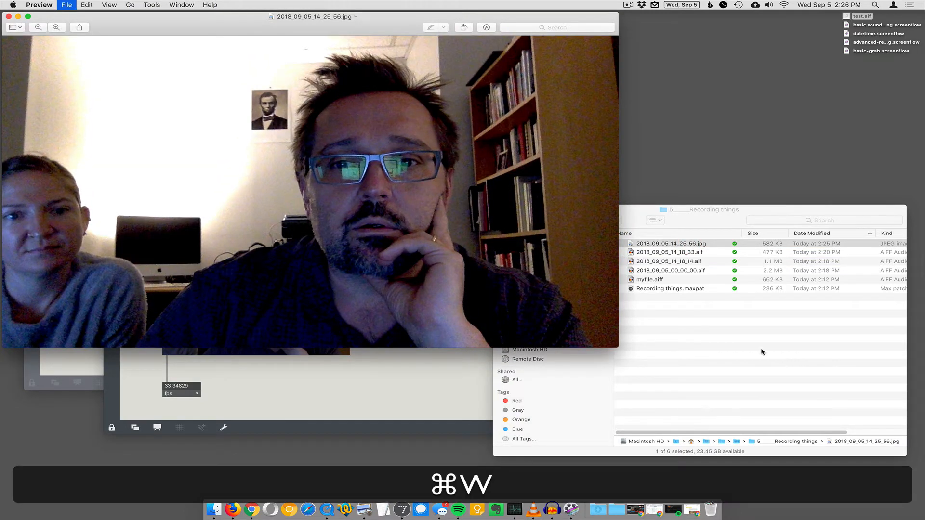
key(cmd+w)
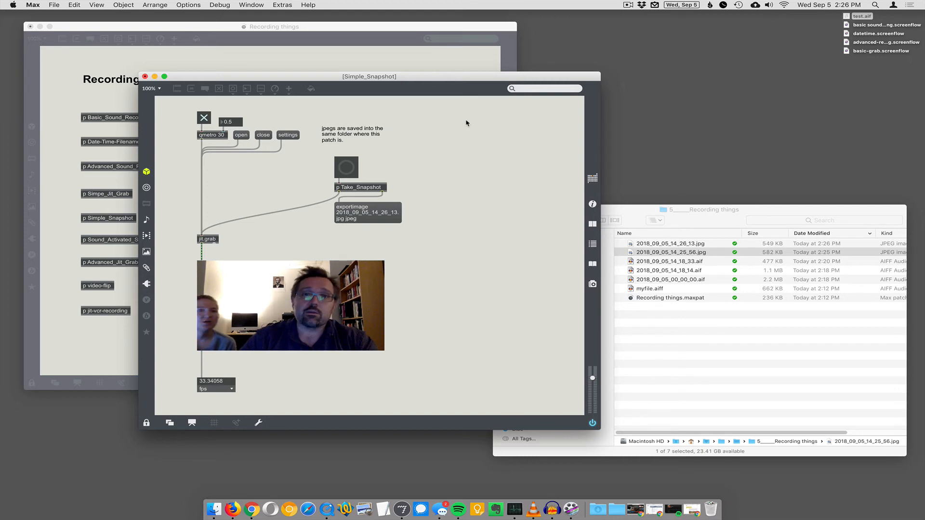
mouse_move(515, 238)
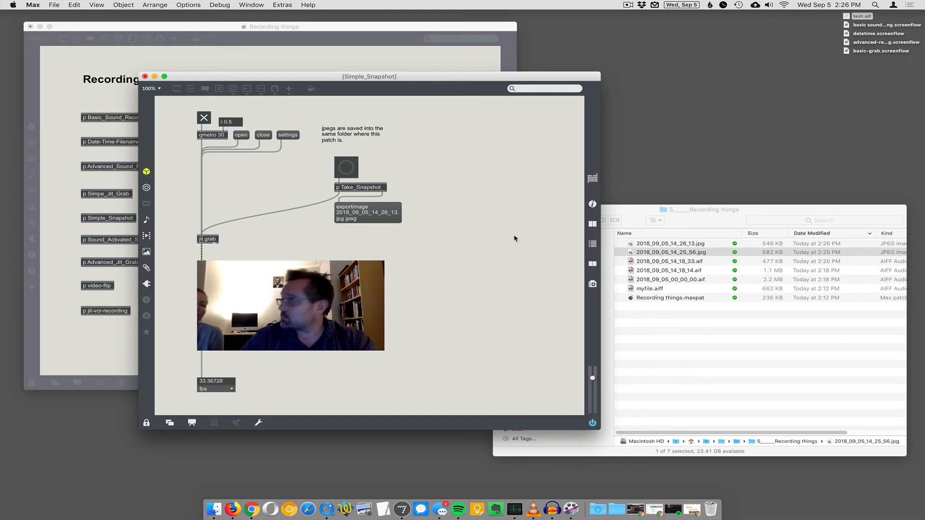